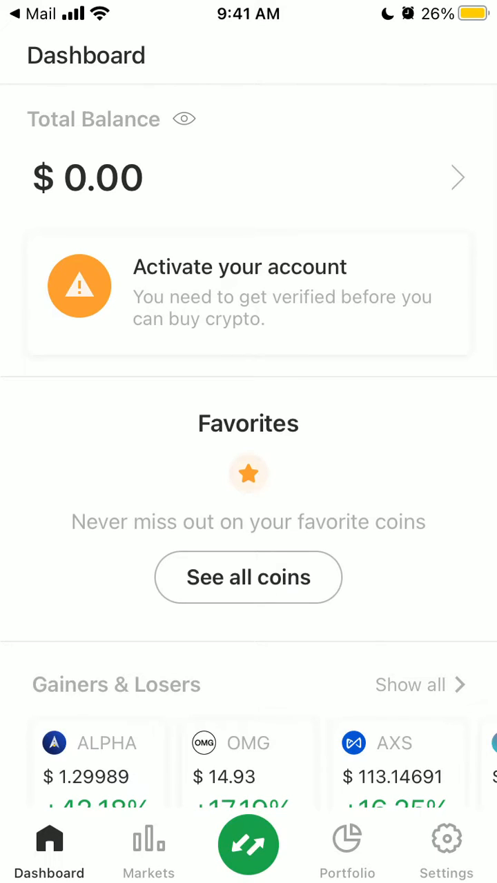
# Go through Settings to Deactivate Bitstamp account, landing on bitstamp.net's login page in Safari.
pyautogui.click(446, 838)
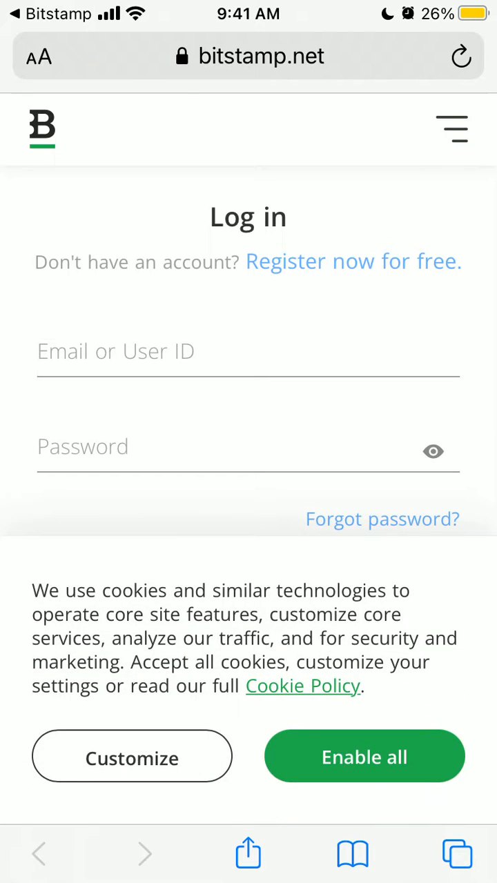
# Return to the app's Settings, open Contact support, and scroll the withdrawal subject list.
pyautogui.click(364, 756)
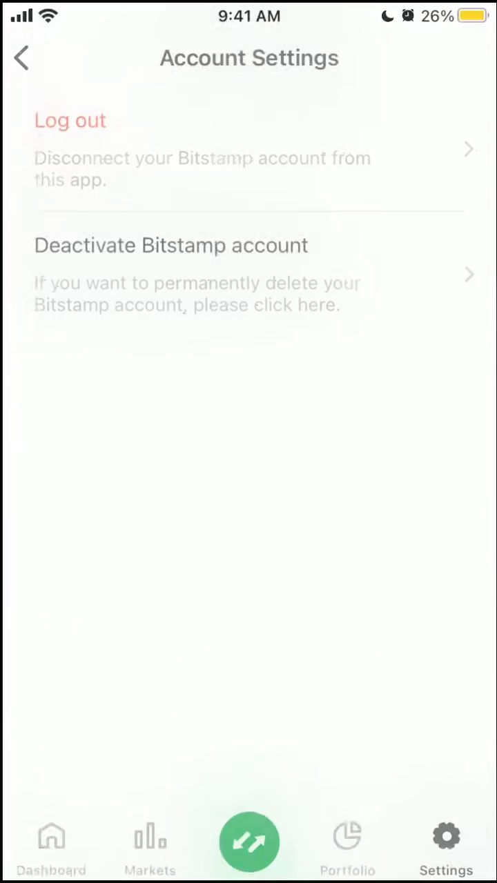
pyautogui.click(21, 58)
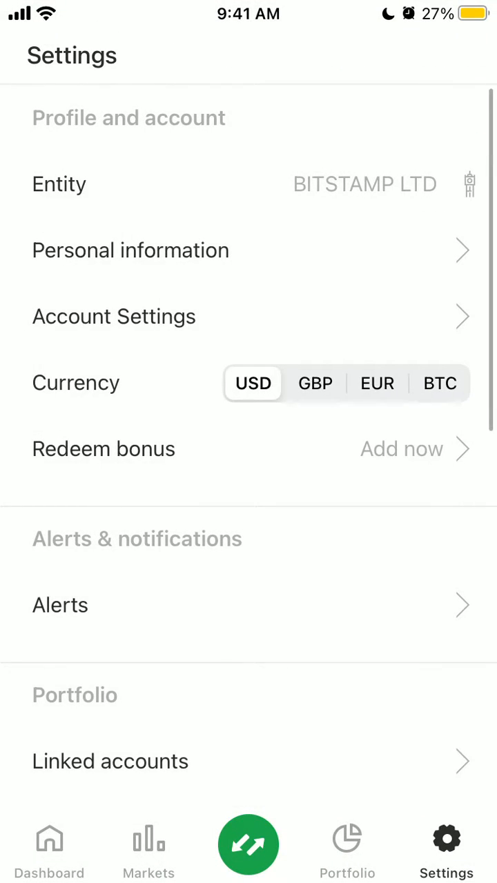
pyautogui.scroll(-3)
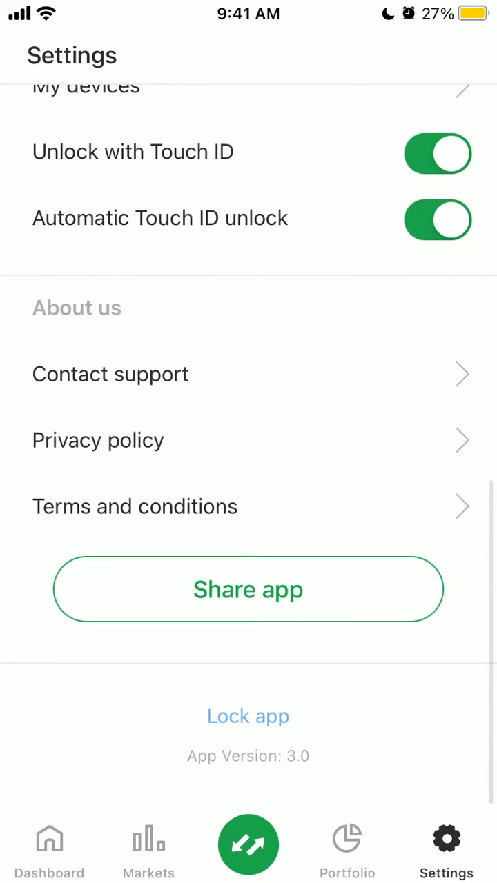
pyautogui.click(110, 374)
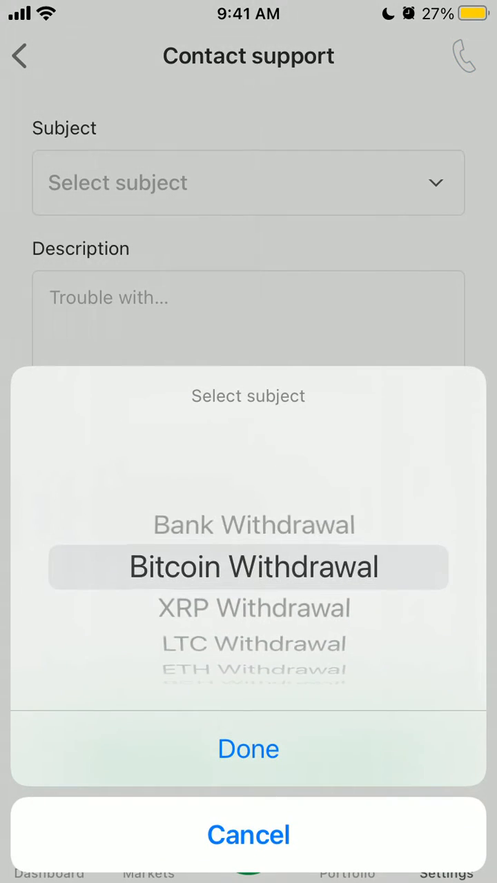
pyautogui.scroll(-3)
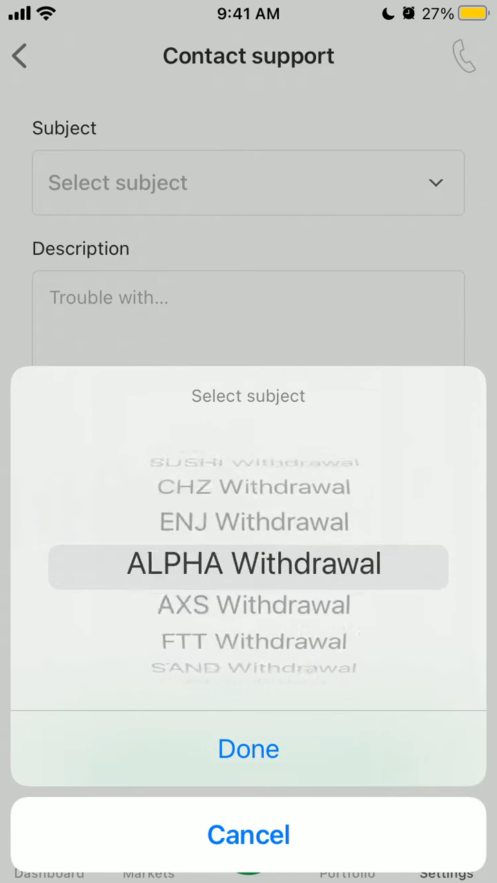